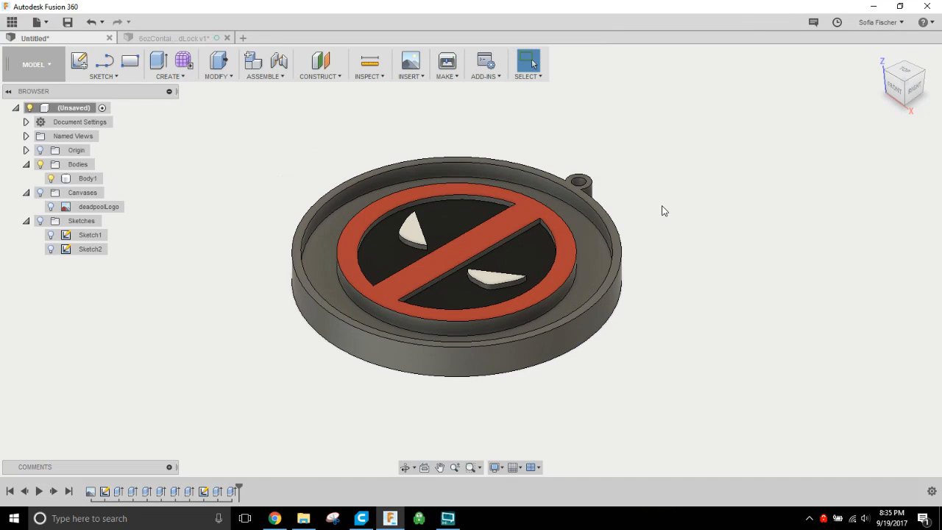
pyautogui.moveTo(720, 253)
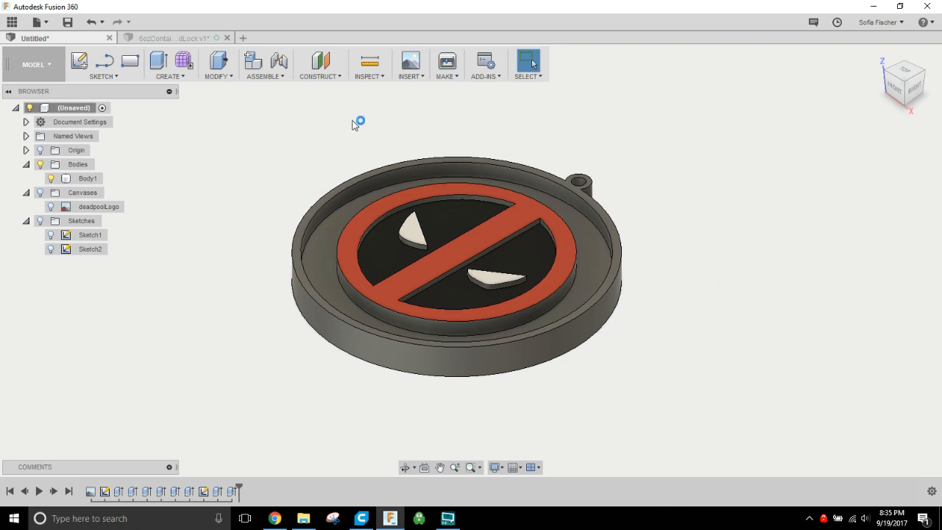
pyautogui.moveTo(533, 400)
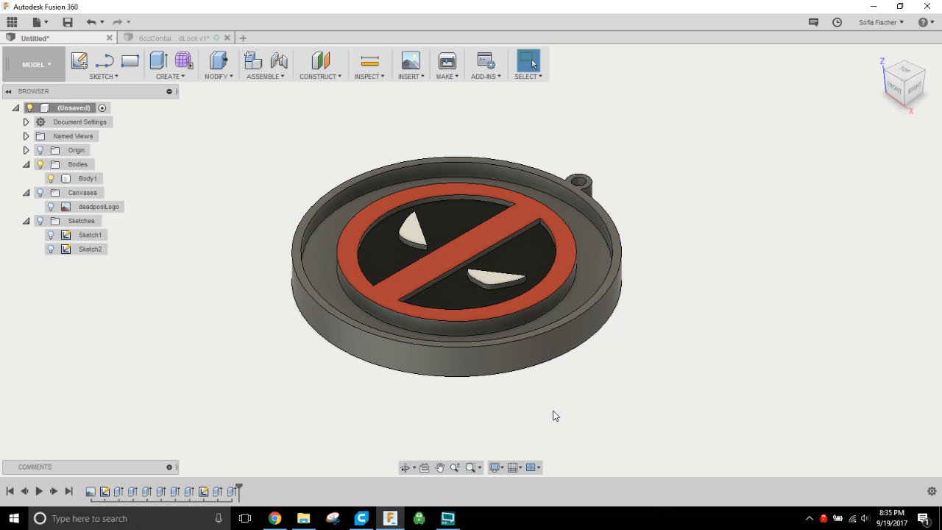
pyautogui.moveTo(561, 374)
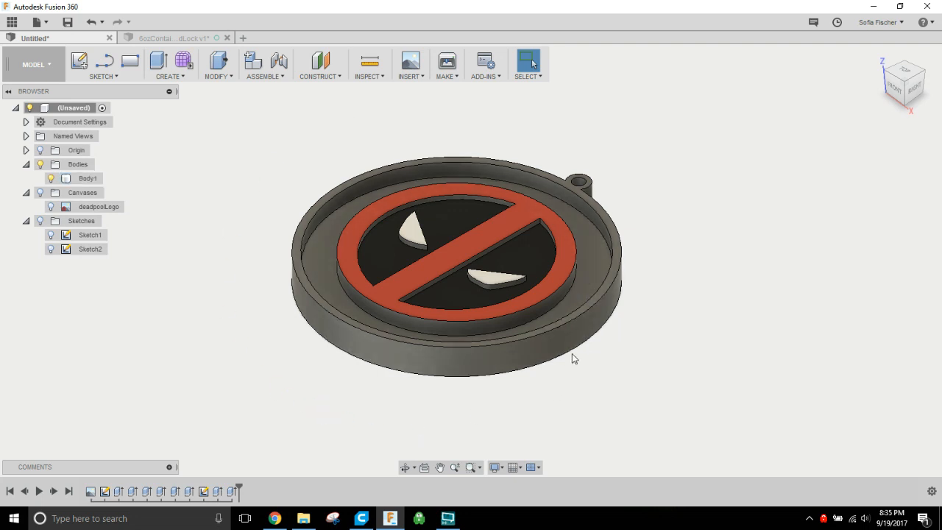
pyautogui.moveTo(605, 416)
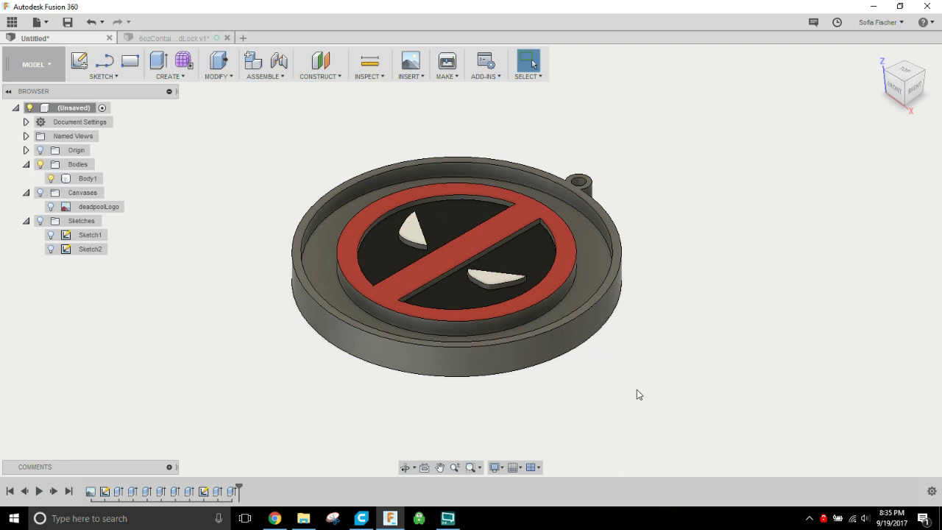
# Offset the keychain's outer rim face down 3 mm so the logo stands above a flat base.
pyautogui.click(503, 197)
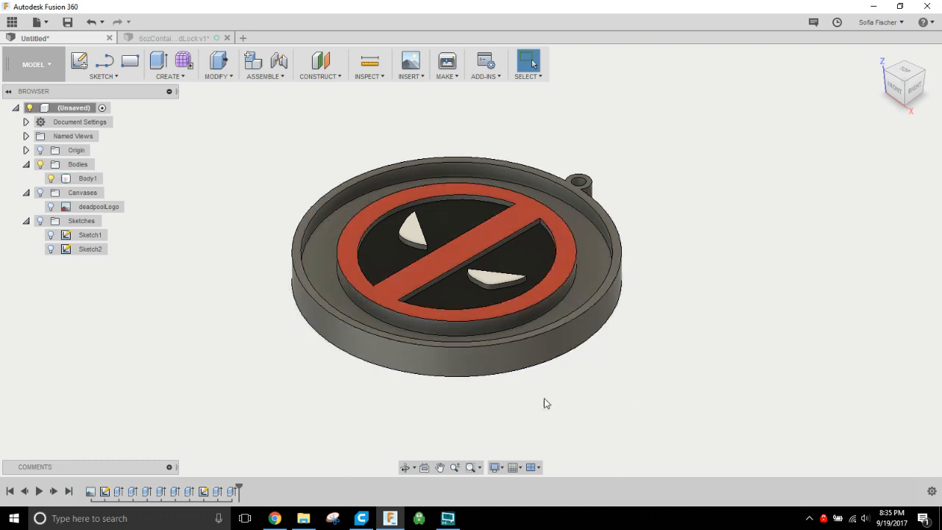
pyautogui.click(86, 178)
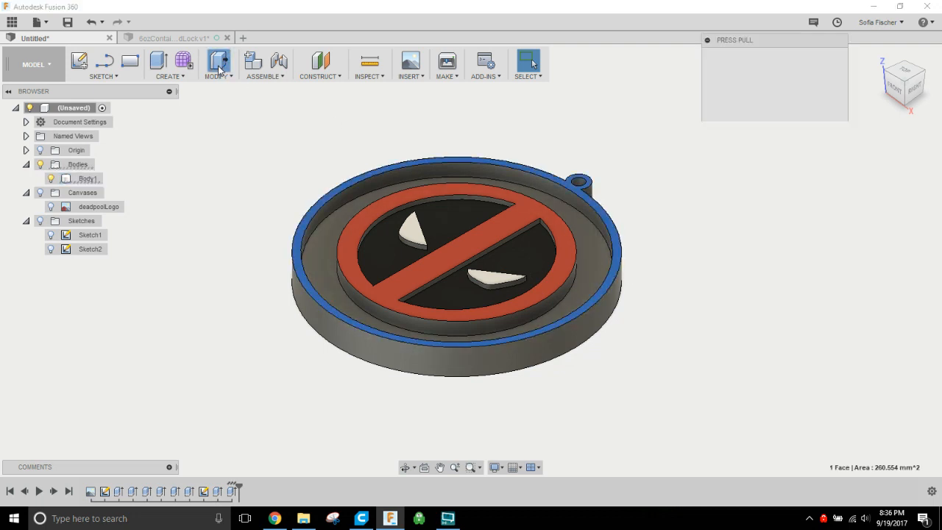
pyautogui.click(217, 62)
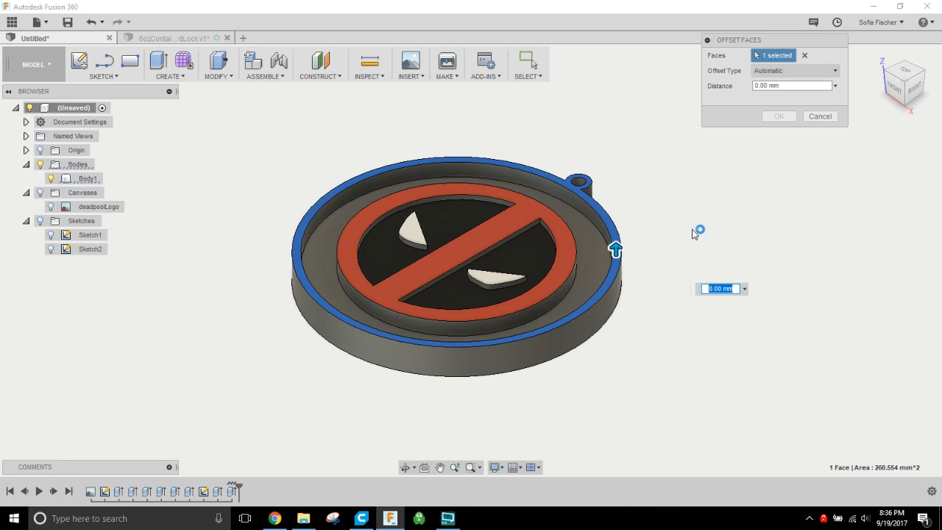
pyautogui.moveTo(695, 234)
pyautogui.write('-3')
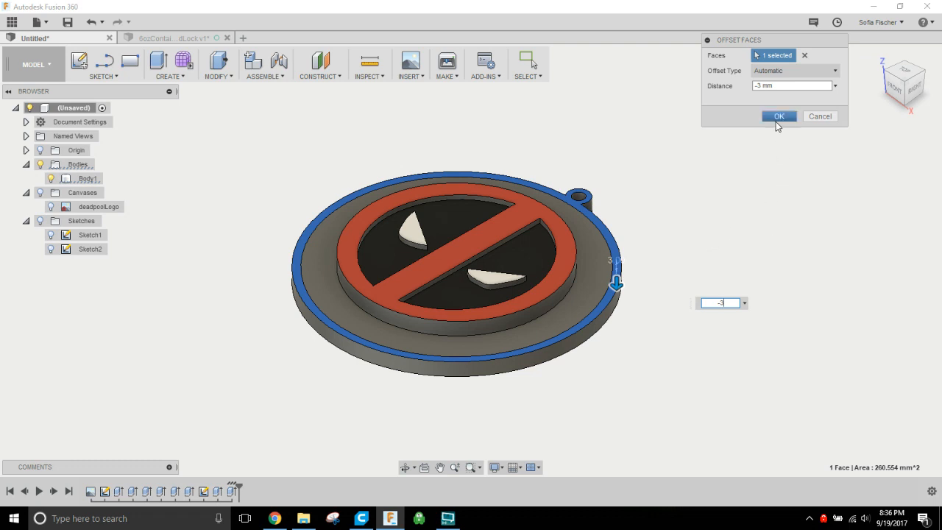
pyautogui.click(780, 116)
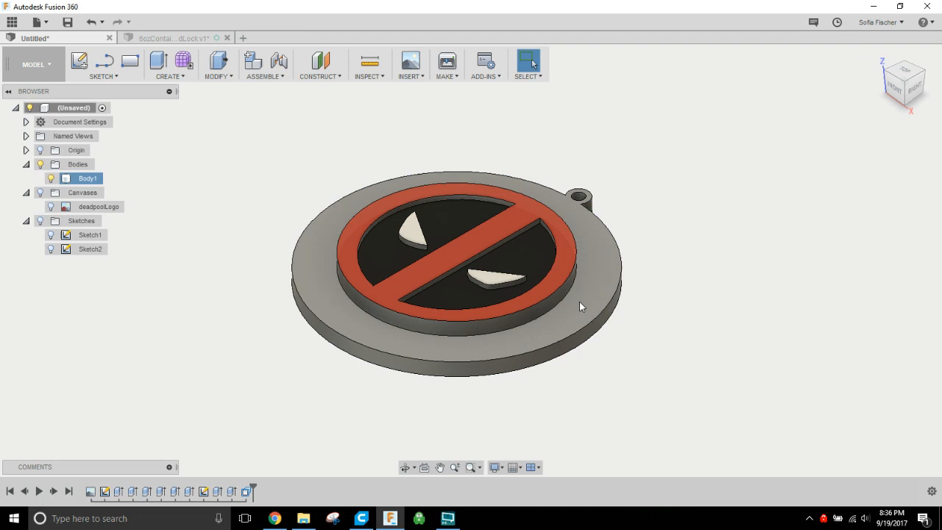
pyautogui.moveTo(582, 306); pyautogui.dragTo(552, 303)
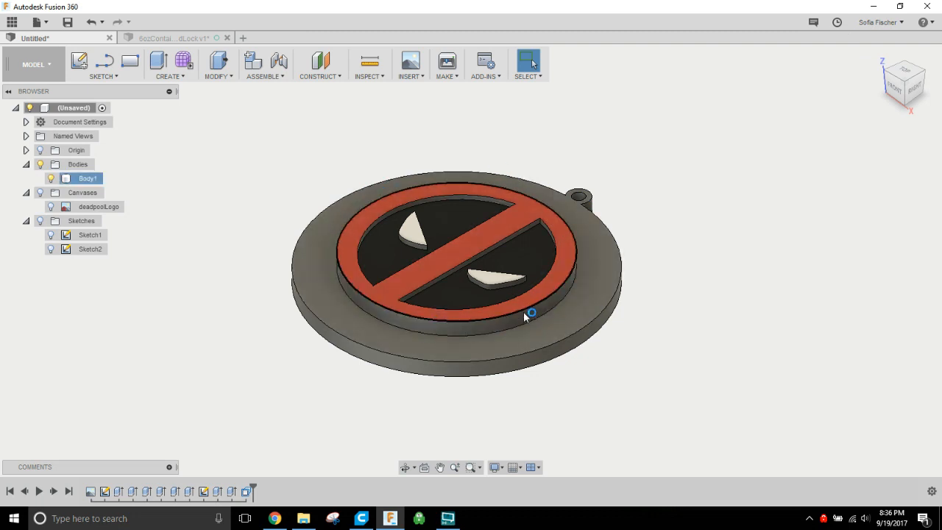
# Offset the black face below the logo's red stripe to change its height.
pyautogui.click(534, 258)
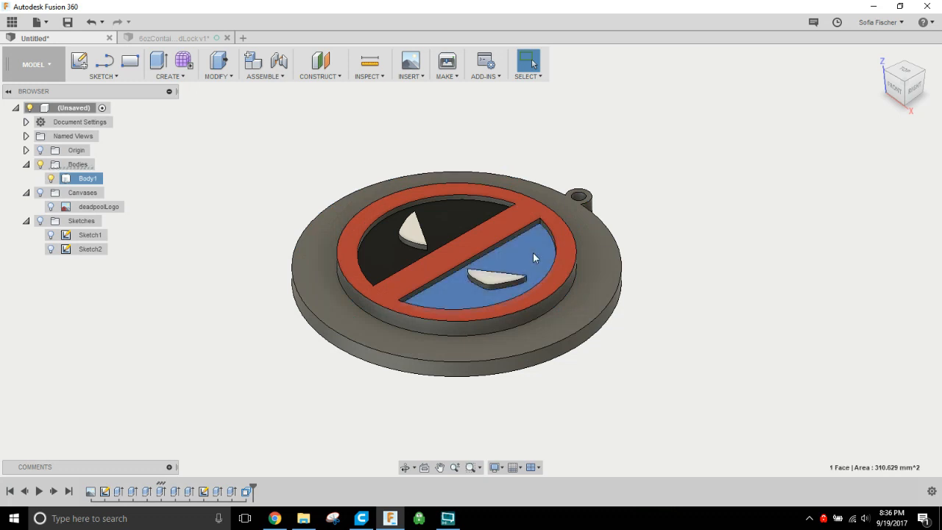
pyautogui.click(550, 252)
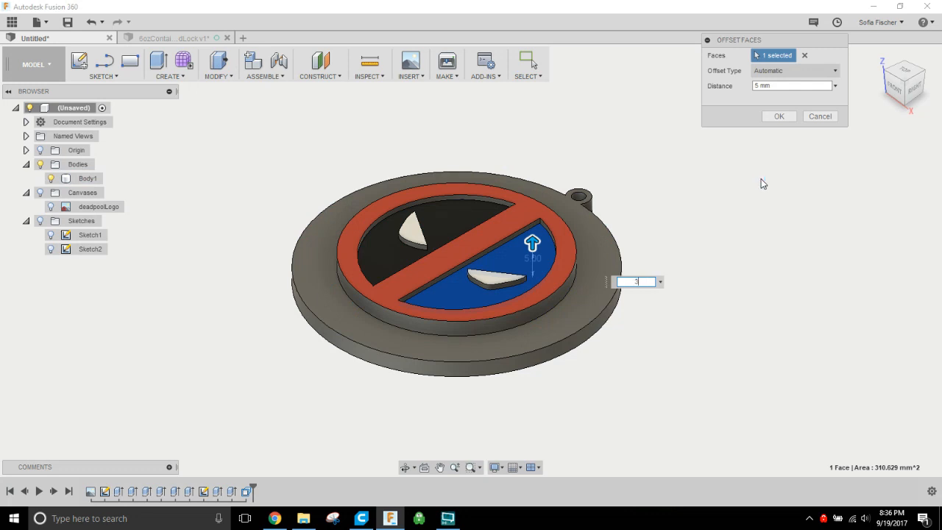
pyautogui.click(779, 115)
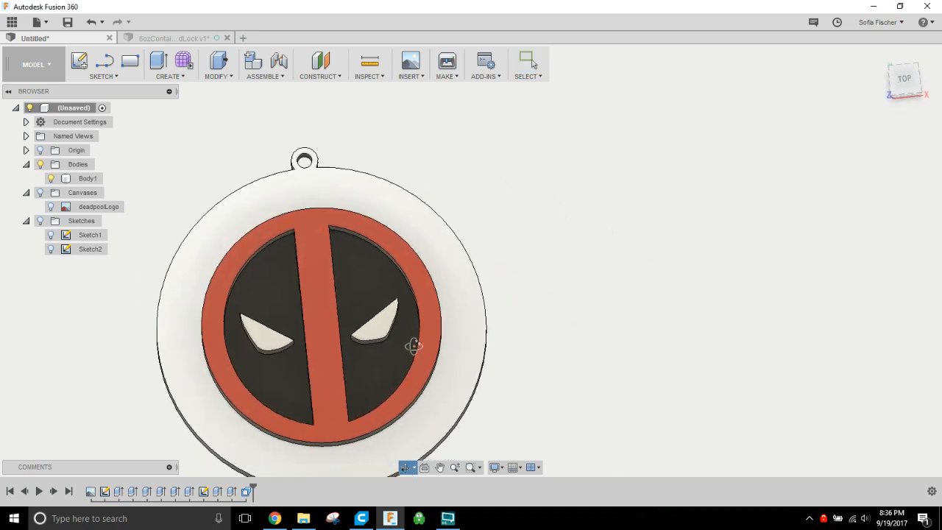
pyautogui.moveTo(412, 346); pyautogui.dragTo(383, 324)
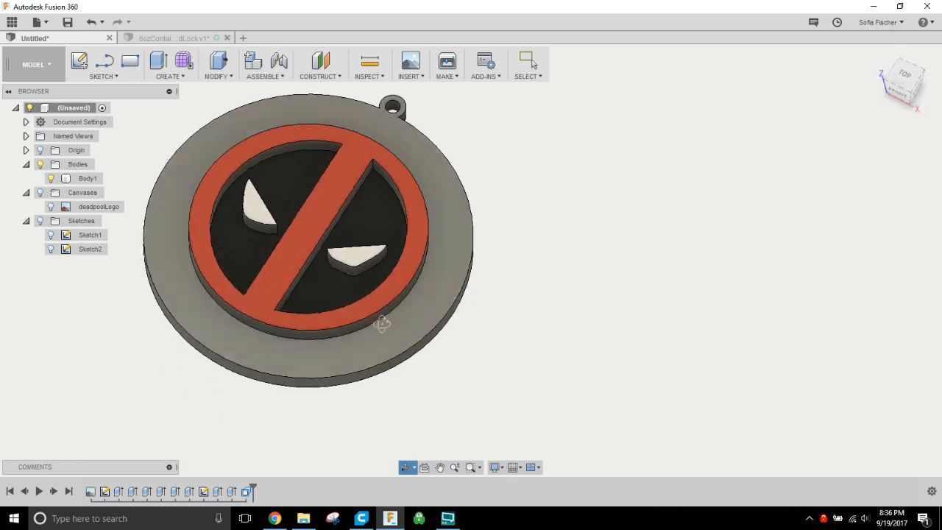
pyautogui.moveTo(383, 324); pyautogui.dragTo(335, 234)
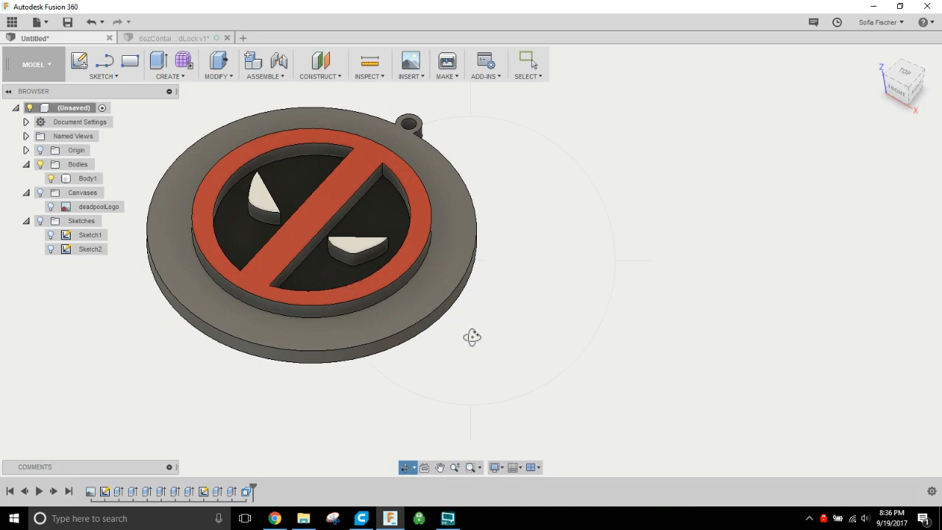
pyautogui.moveTo(539, 343)
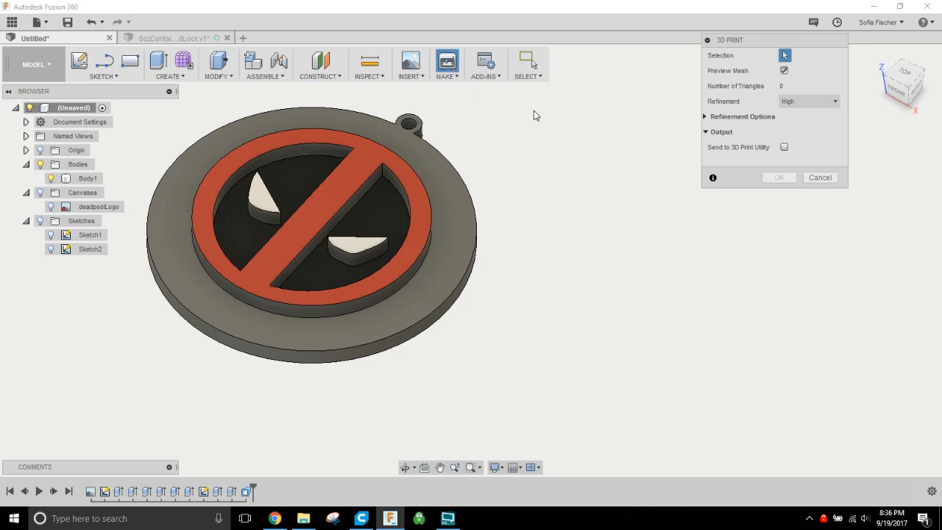
# Export the keychain body as the DeadpoolLogo STL file in Downloads.
pyautogui.click(89, 179)
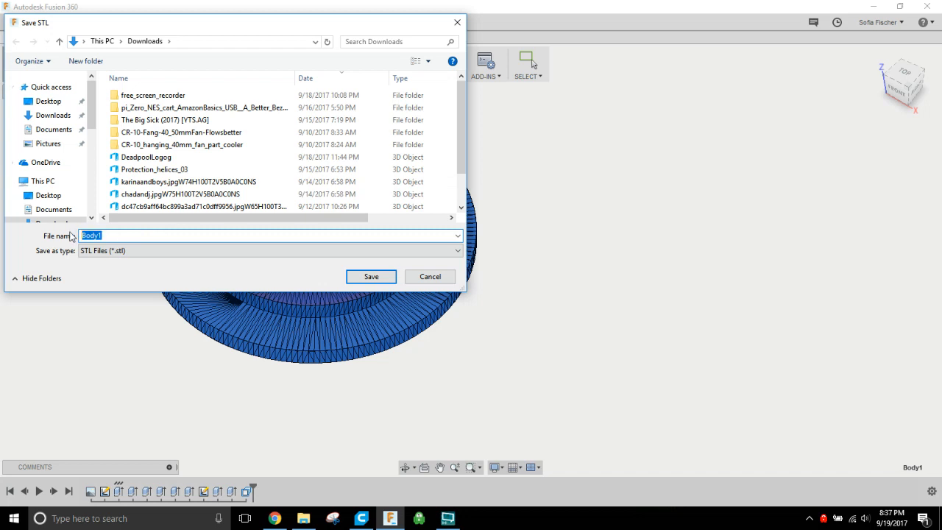
pyautogui.write('Deadpool')
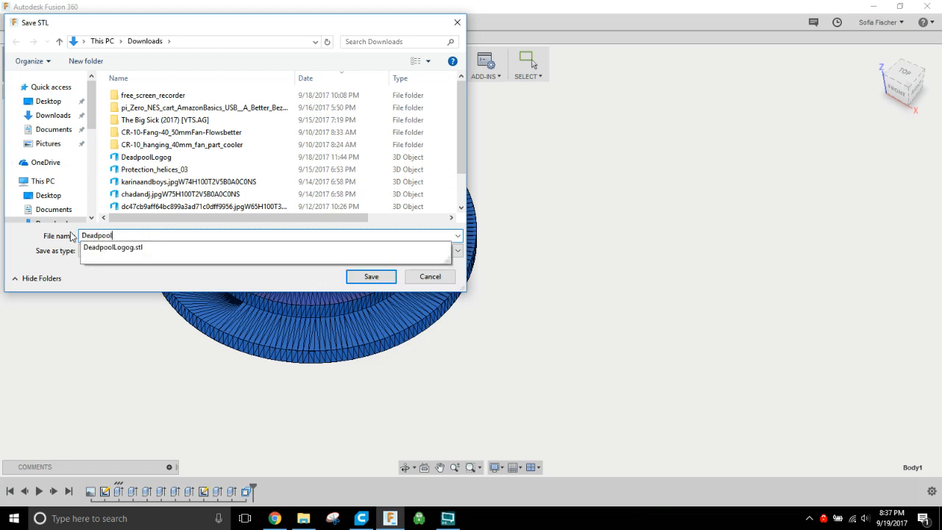
pyautogui.click(371, 277)
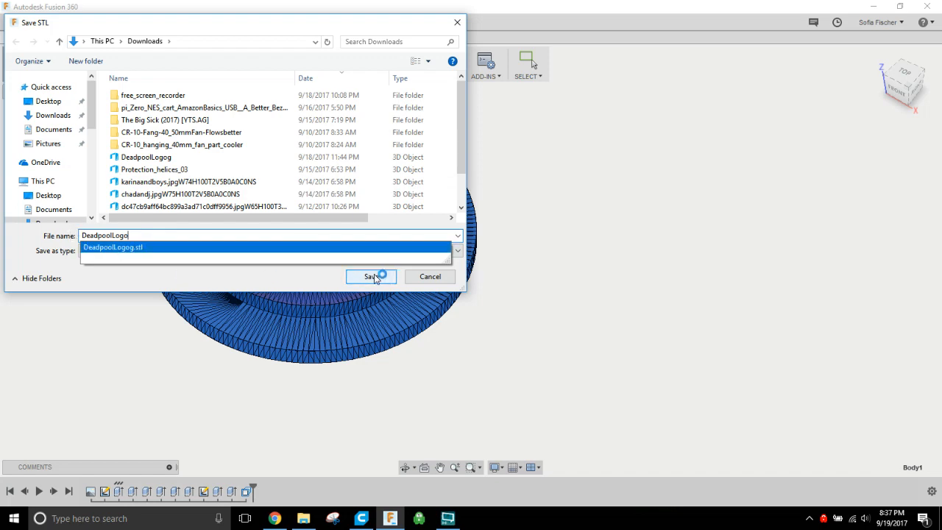
pyautogui.click(371, 277)
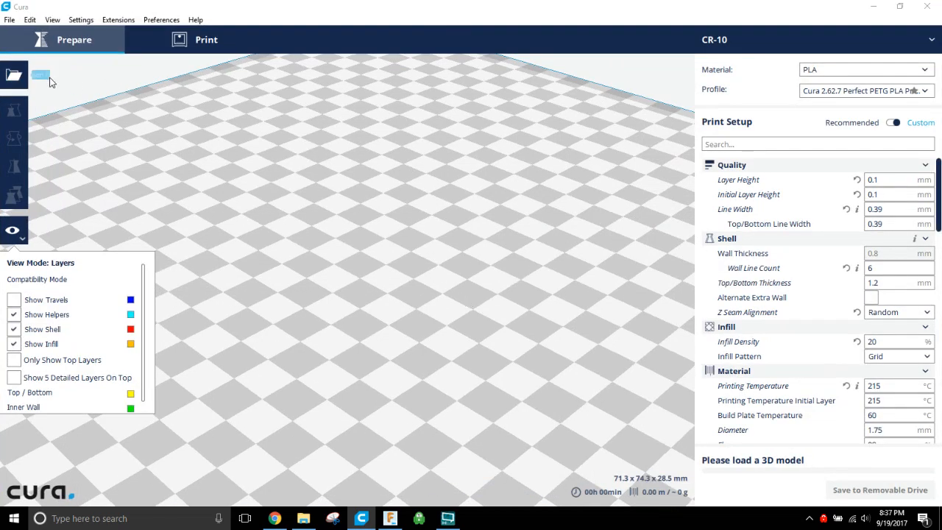
# Load the DeadpoolLogo STL from Downloads onto the build plate.
pyautogui.click(13, 74)
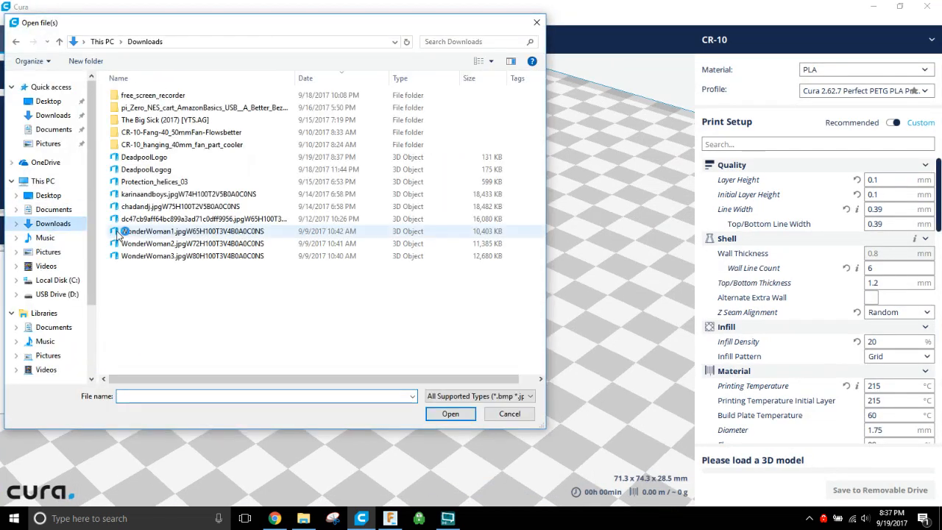
pyautogui.click(145, 156)
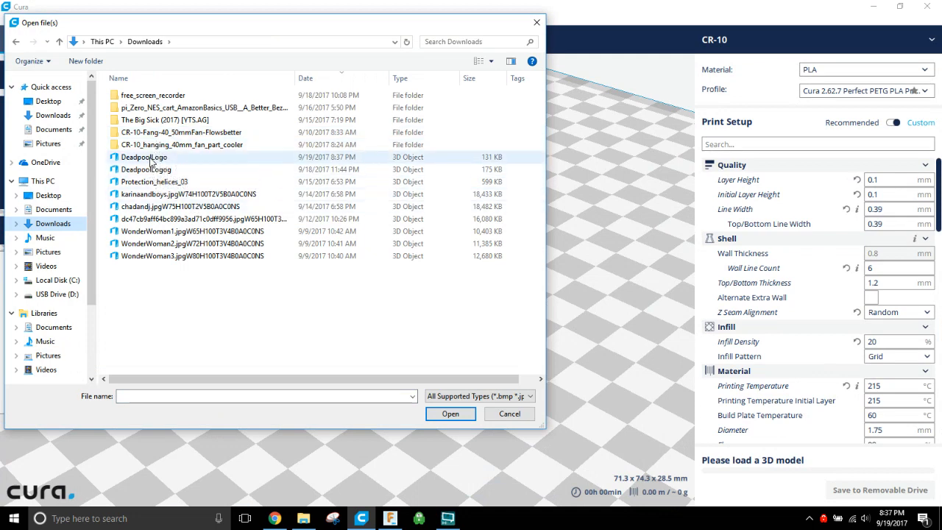
pyautogui.click(451, 413)
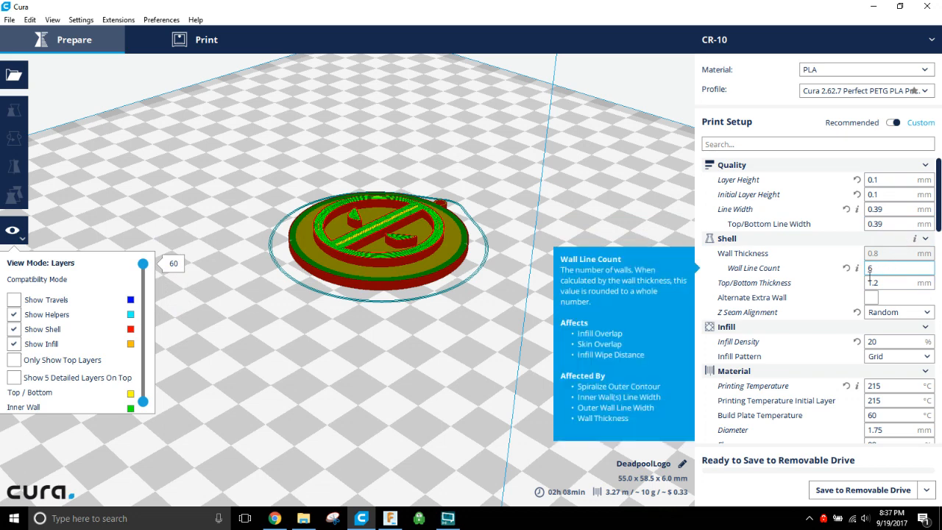
pyautogui.moveTo(553, 369)
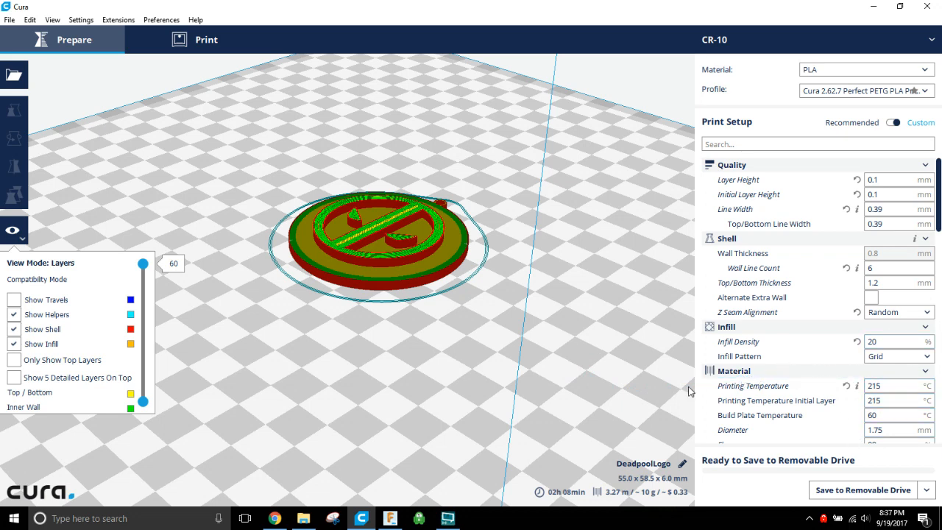
pyautogui.scroll(-3)
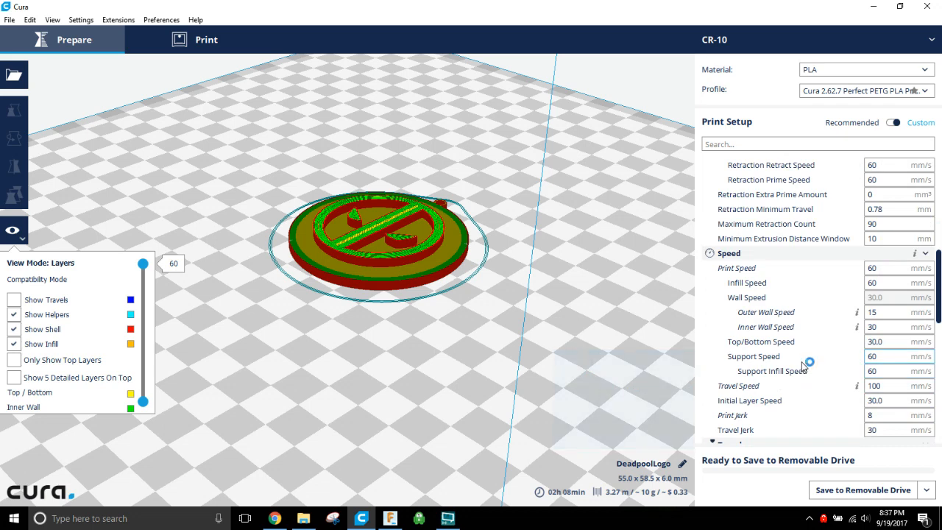
pyautogui.moveTo(872, 492)
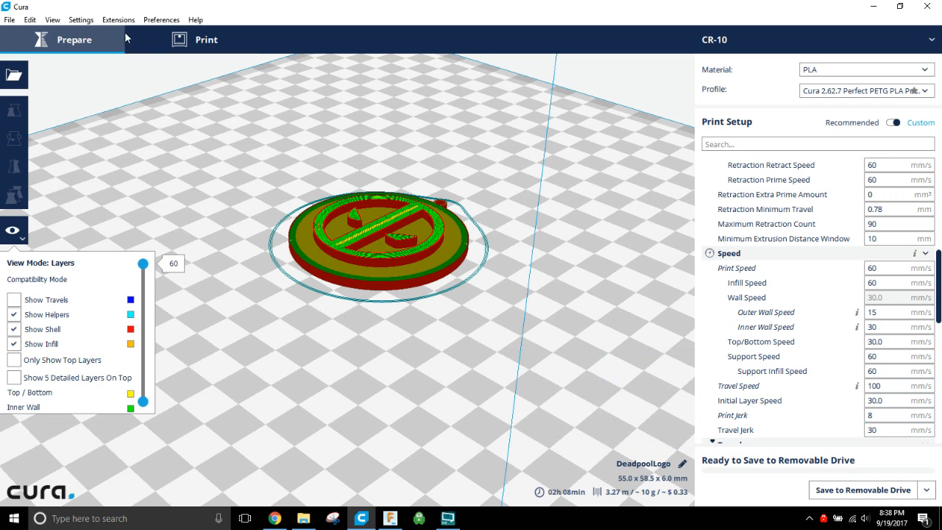
pyautogui.moveTo(123, 25)
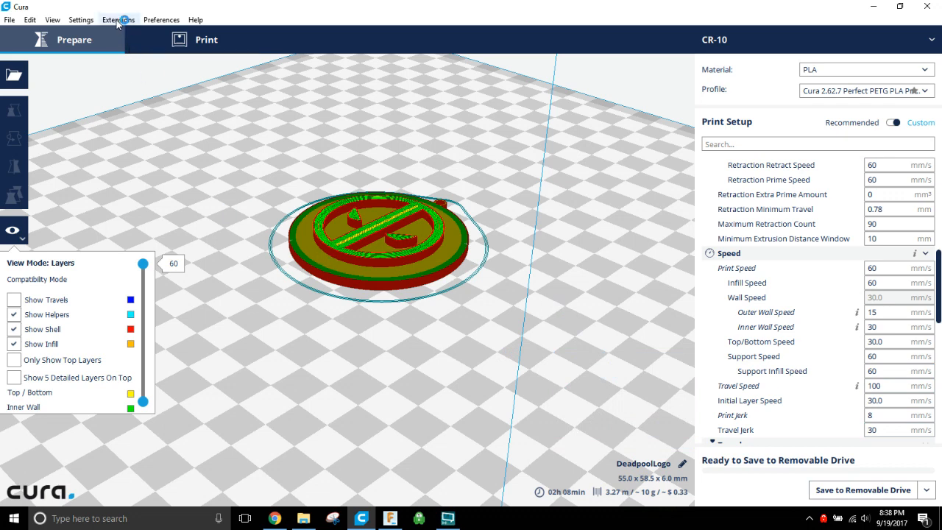
# Add a Pause at height script through the Post Processing Plugin extension.
pyautogui.click(119, 19)
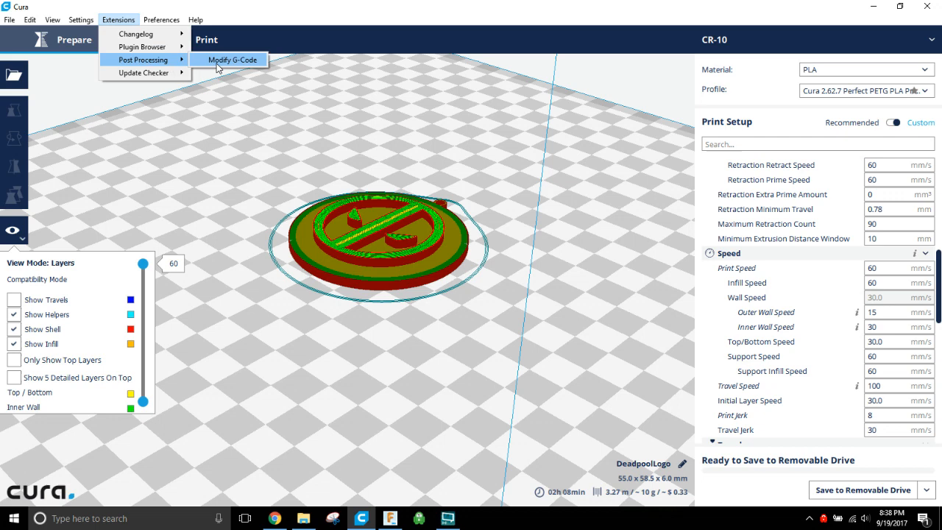
pyautogui.click(233, 59)
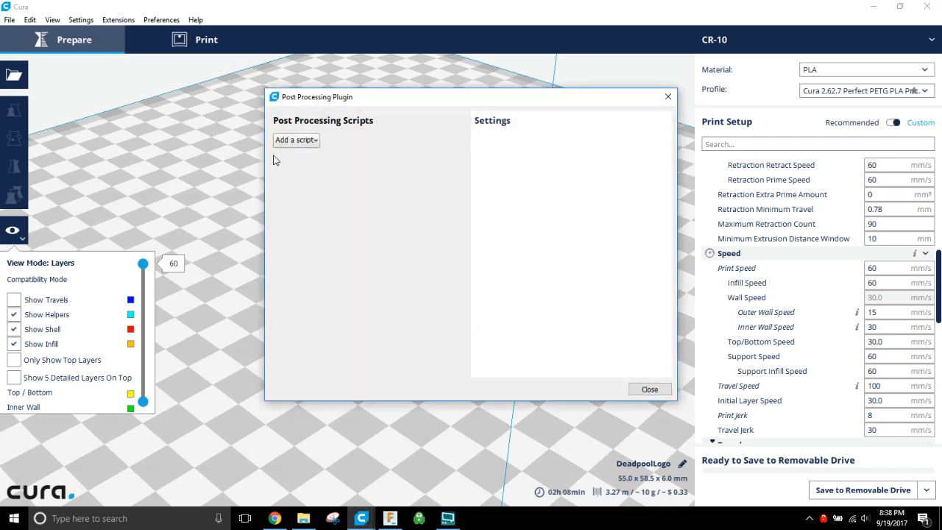
pyautogui.click(296, 140)
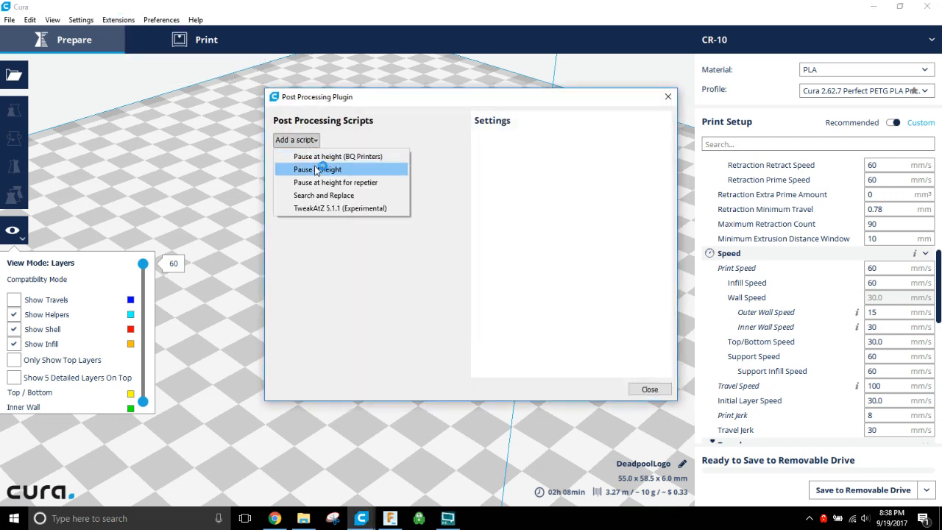
pyautogui.click(324, 169)
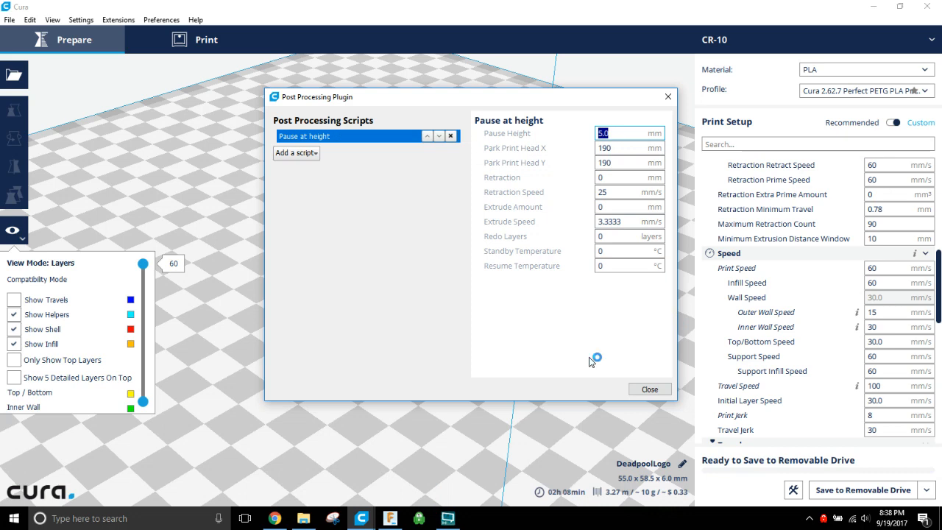
# Set pause height 3.2 mm, park X 20, park Y 150 and extrude amount 30 mm.
pyautogui.write('3.2')
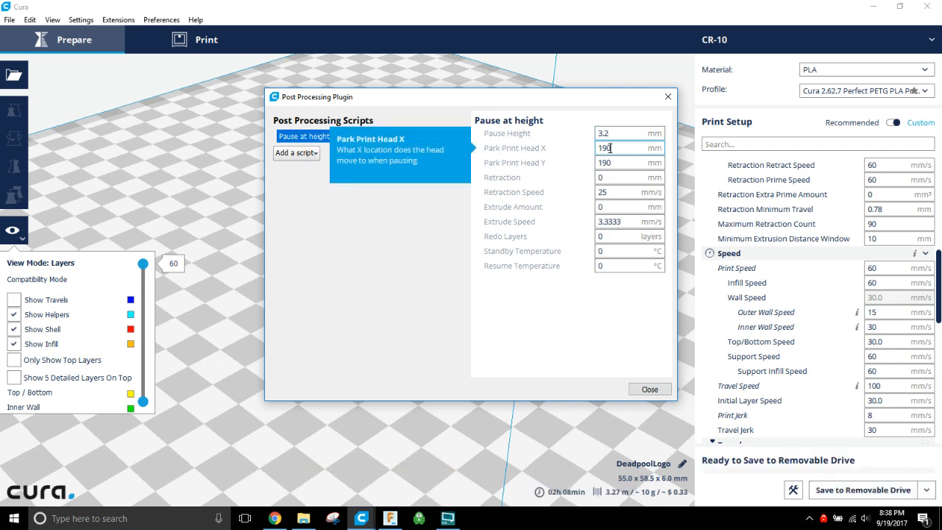
pyautogui.write('20')
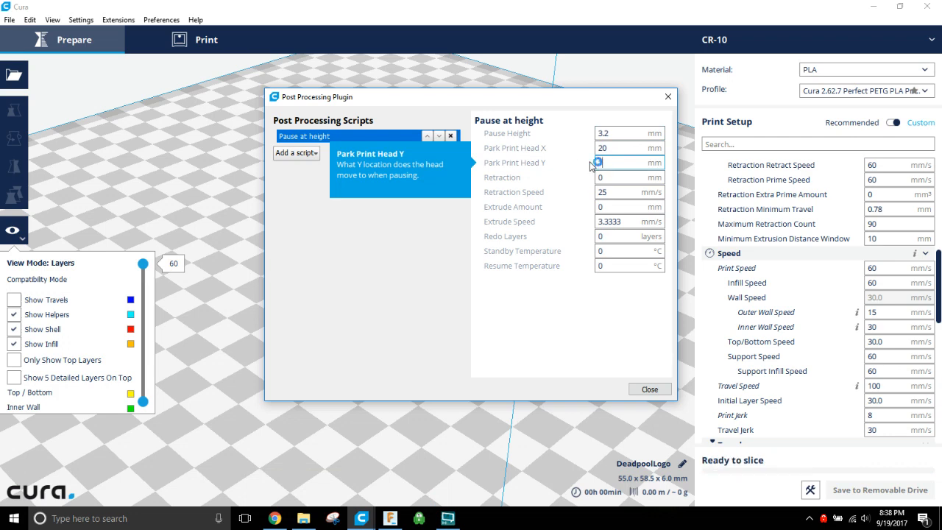
pyautogui.write('150')
pyautogui.click(630, 177)
pyautogui.write('8')
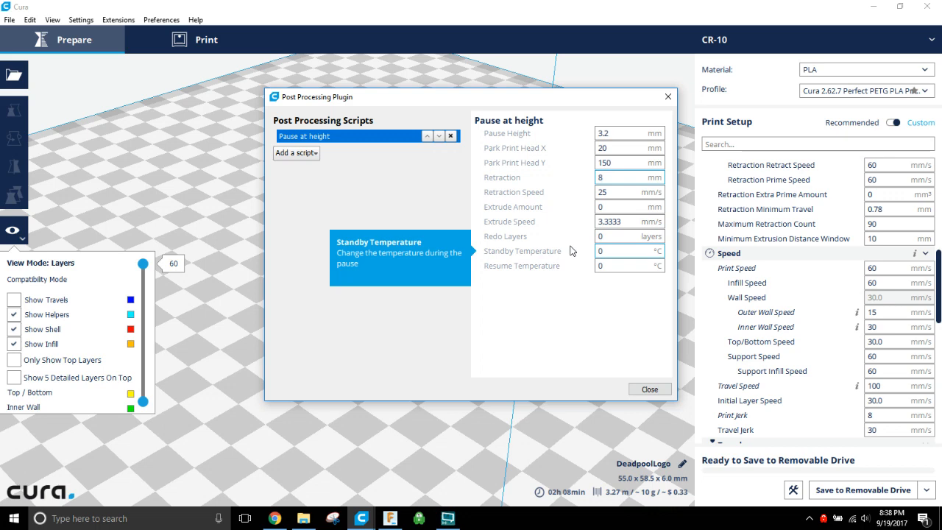
pyautogui.click(625, 206)
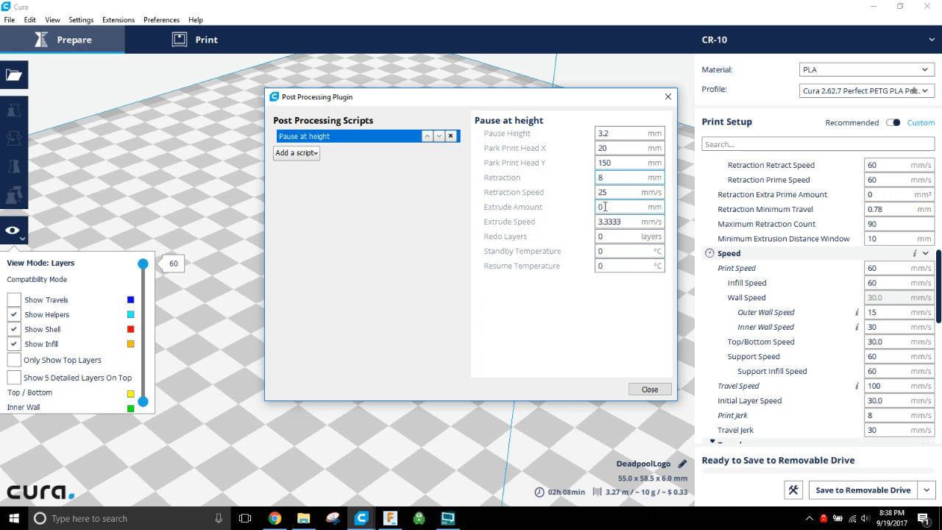
pyautogui.click(625, 206)
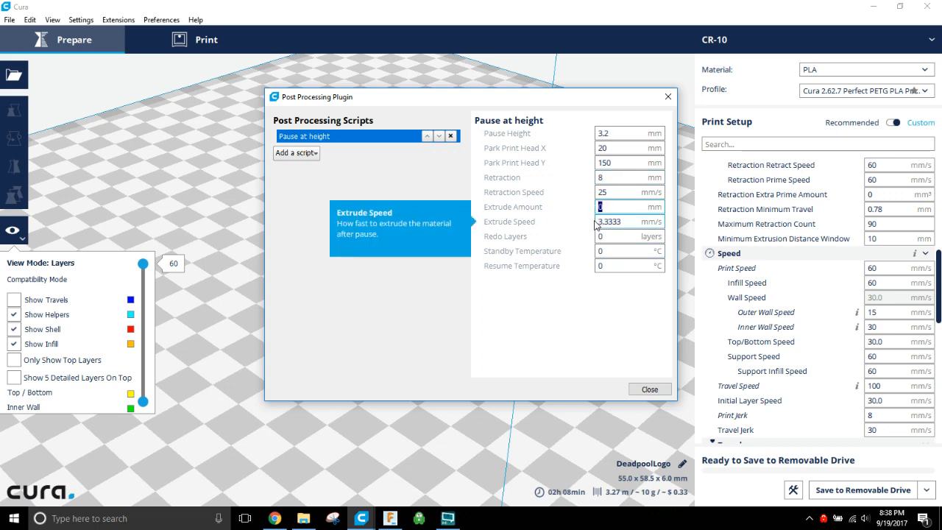
pyautogui.write('30')
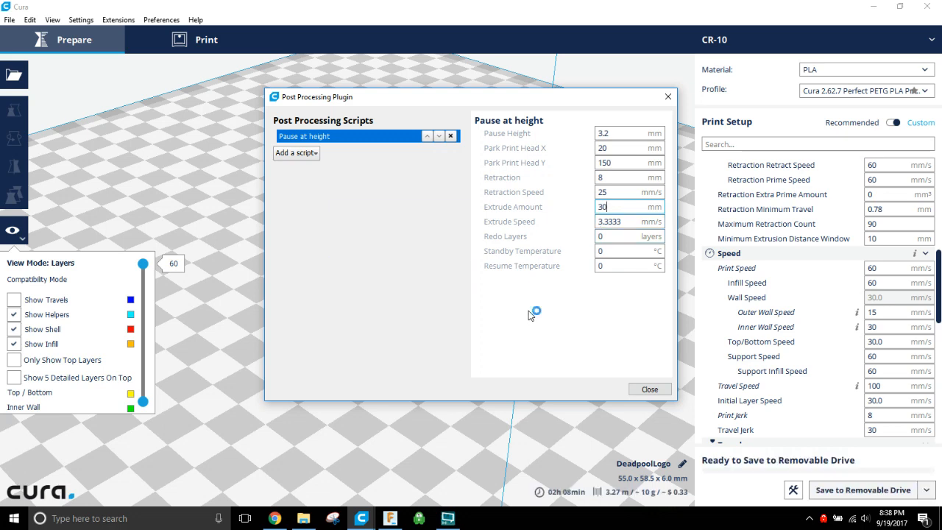
pyautogui.moveTo(561, 239)
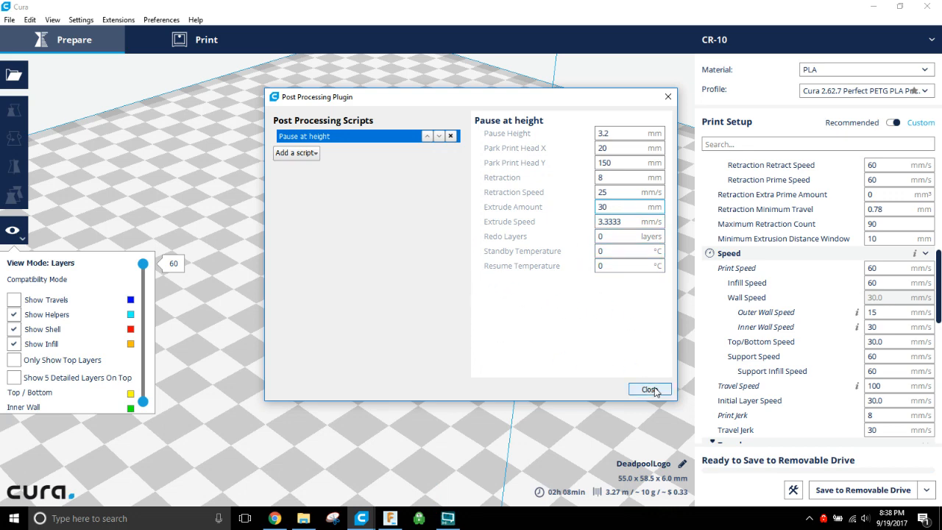
# Save the sliced keychain as DeadpoolLogo.gcode to the removable drive and bring up OBS.
pyautogui.click(651, 388)
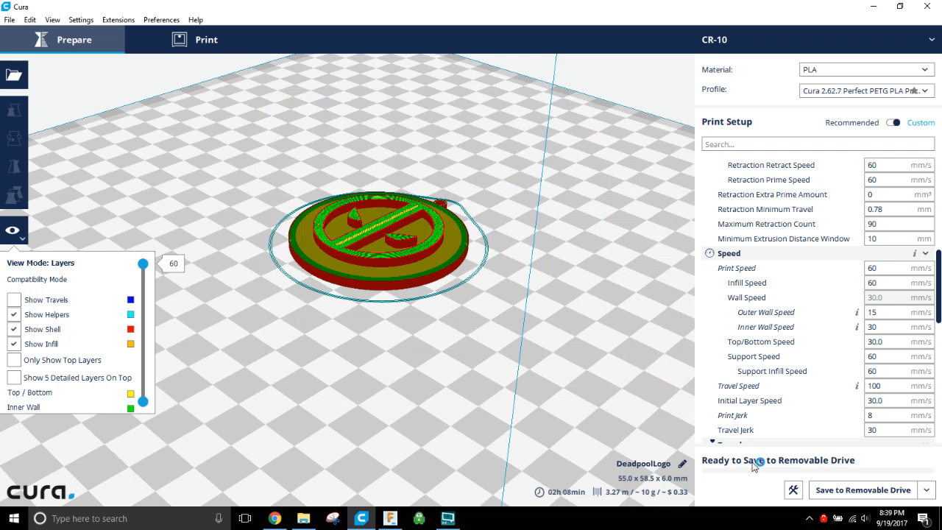
pyautogui.click(862, 491)
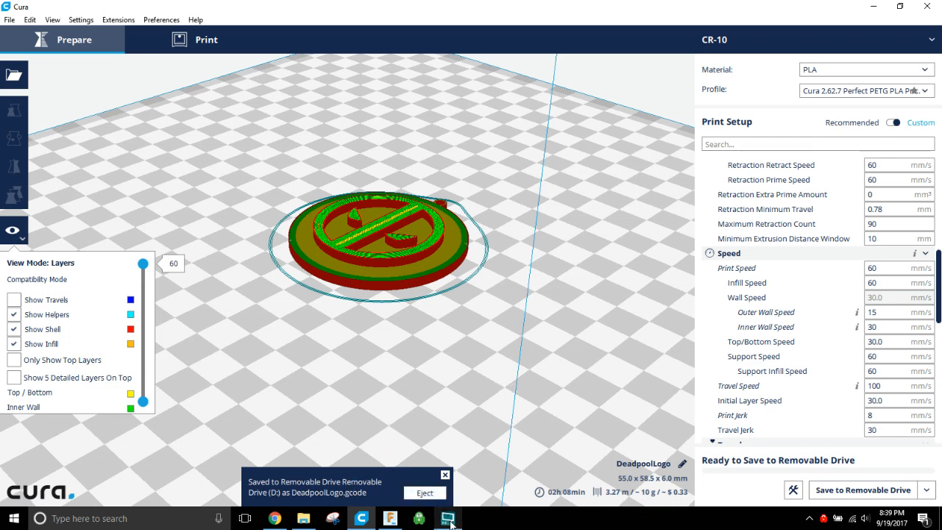
pyautogui.click(444, 515)
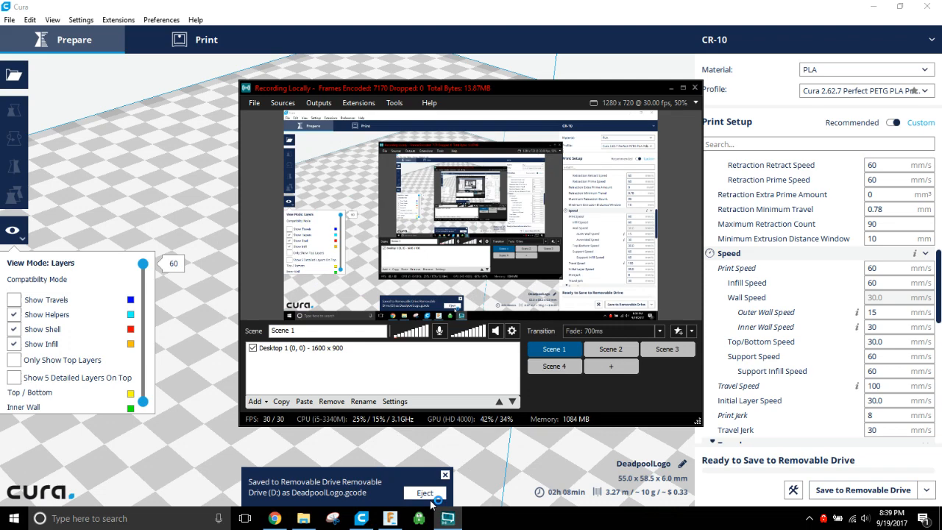
# Eject the removable drive from the save notification.
pyautogui.click(318, 103)
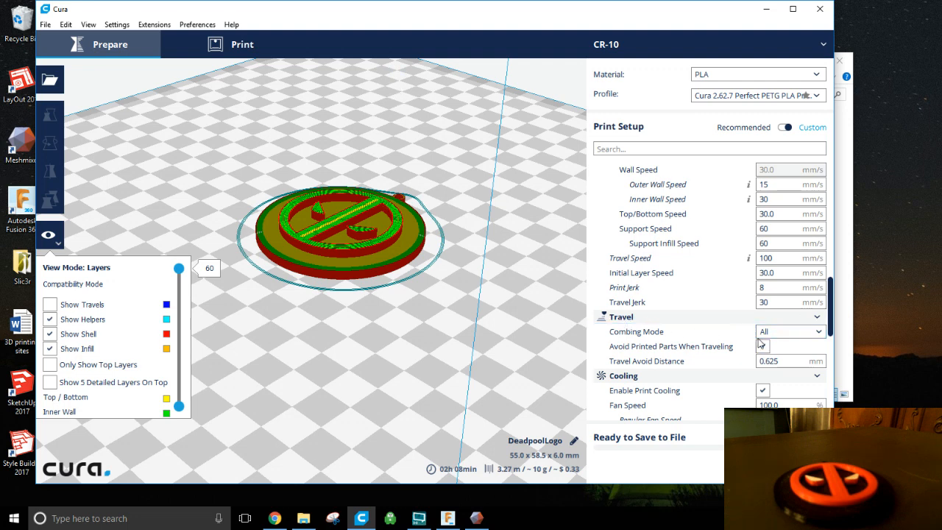
# Set the travel Combing Mode to No Skin.
pyautogui.click(791, 331)
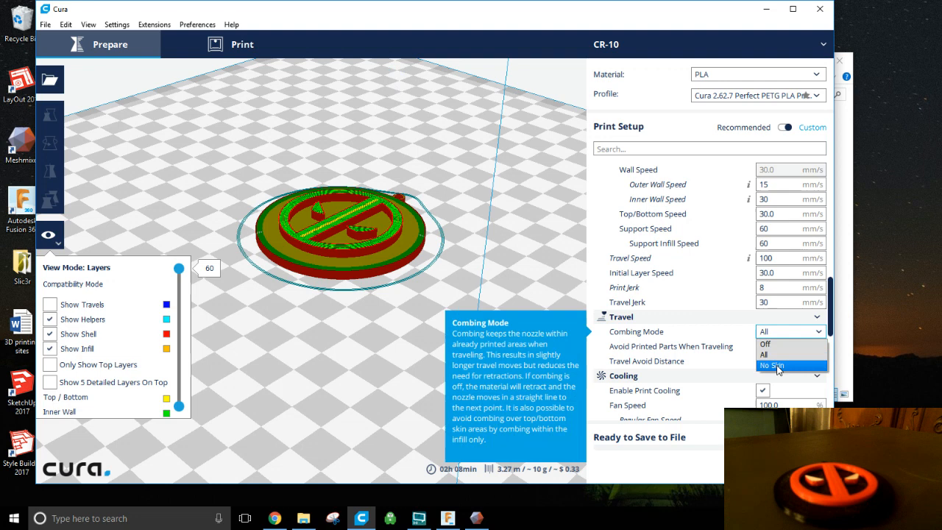
pyautogui.click(777, 365)
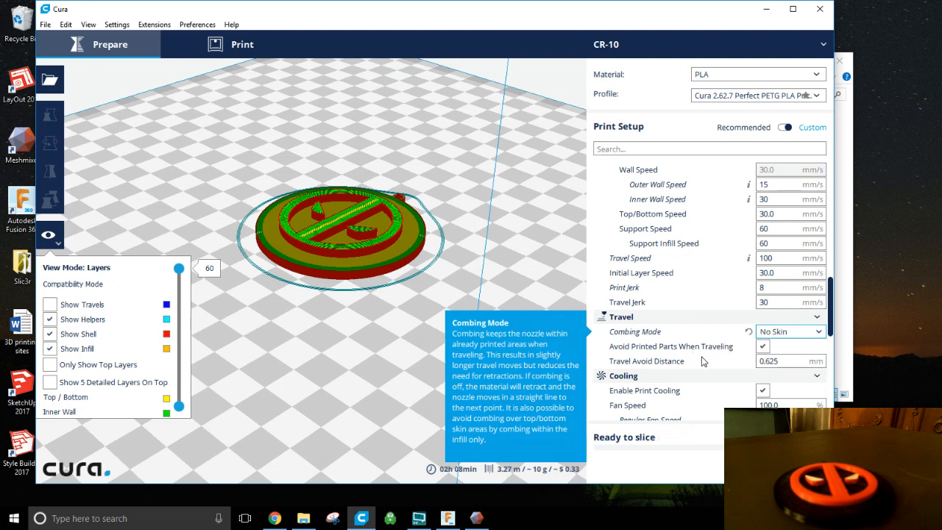
pyautogui.moveTo(672, 355)
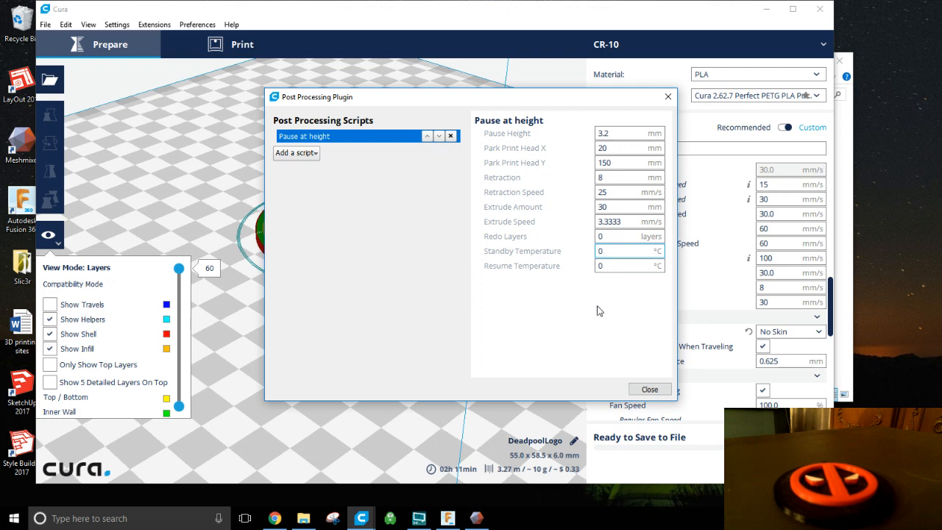
pyautogui.moveTo(597, 309)
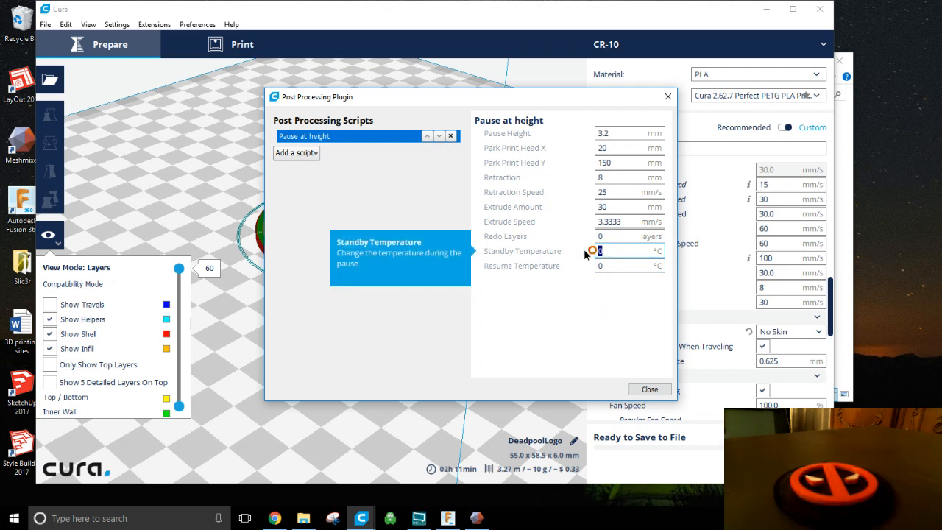
# Set the pause script's standby and resume temperatures to 215 °C and close its settings.
pyautogui.write('2')
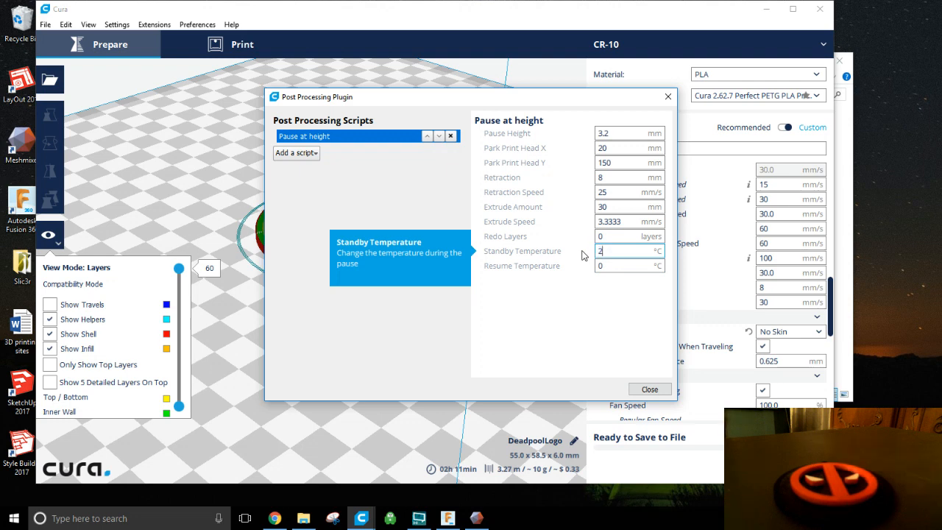
pyautogui.write('215')
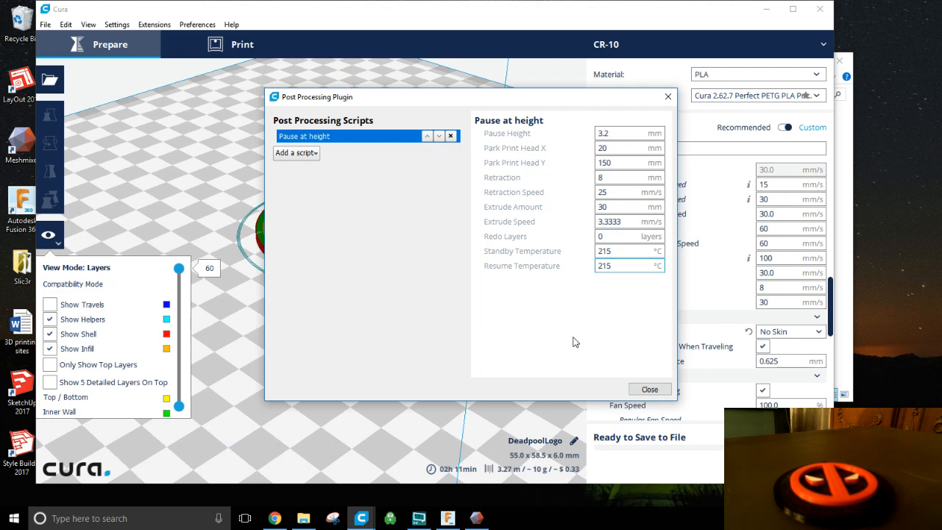
pyautogui.moveTo(571, 345)
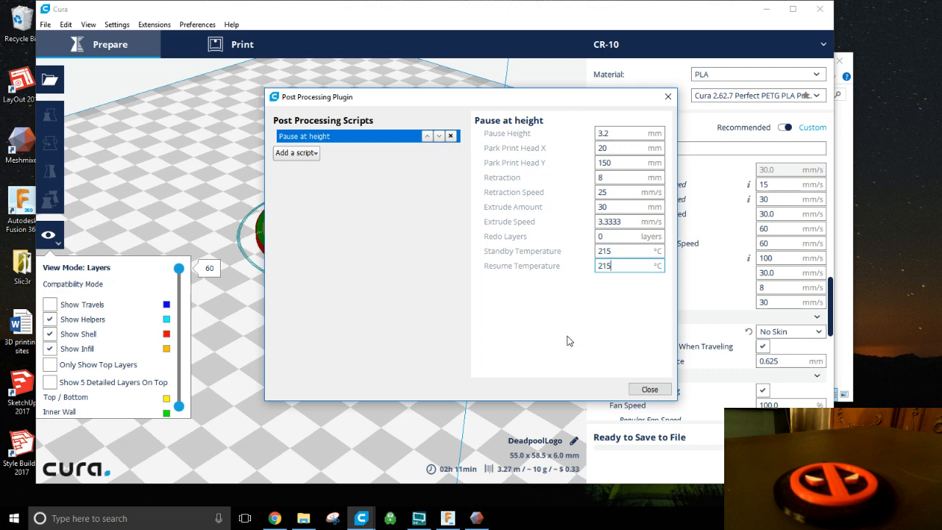
pyautogui.moveTo(483, 474)
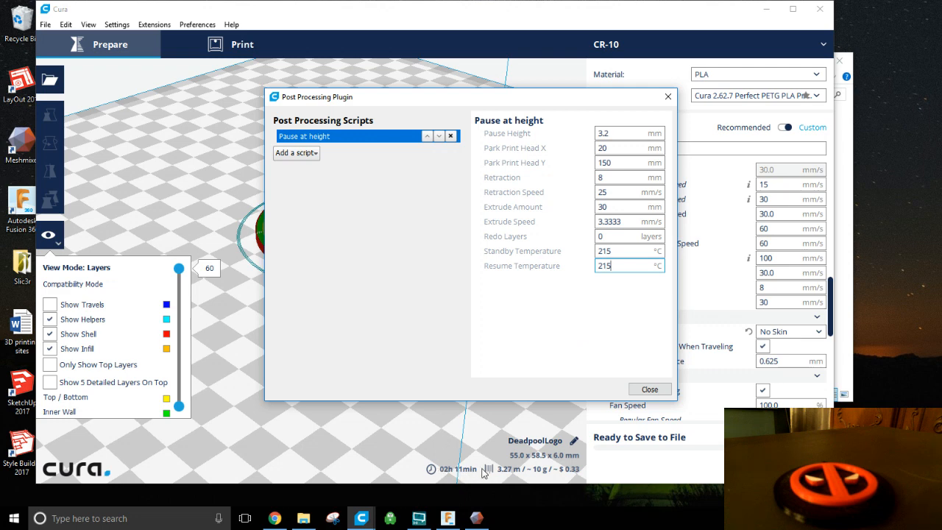
pyautogui.moveTo(482, 478)
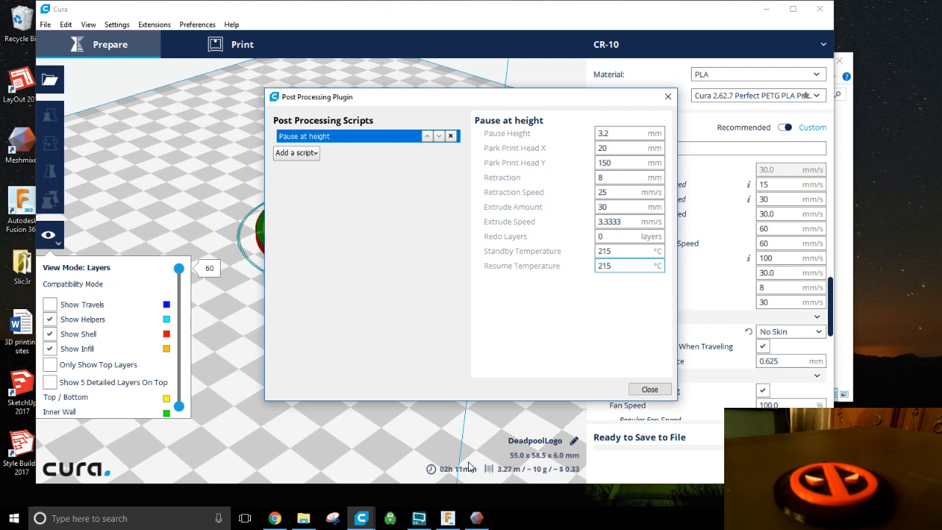
pyautogui.moveTo(474, 462)
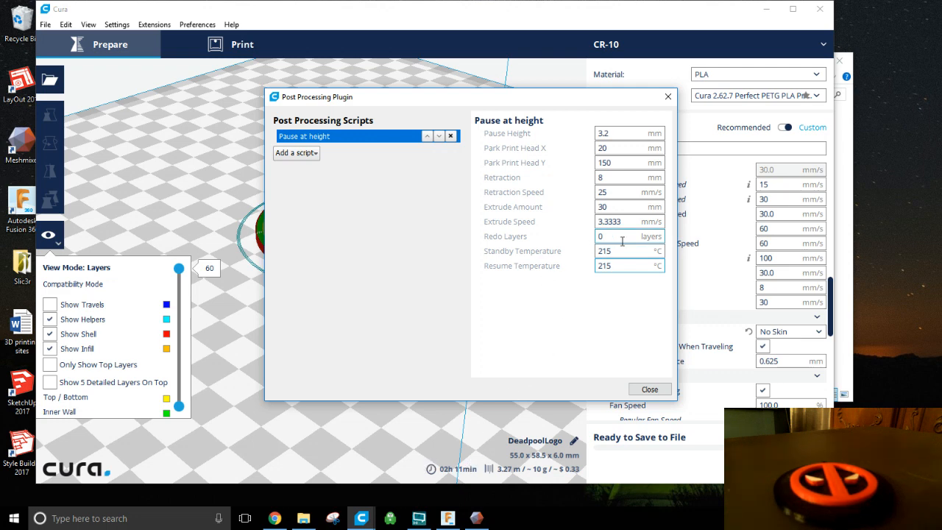
pyautogui.click(626, 265)
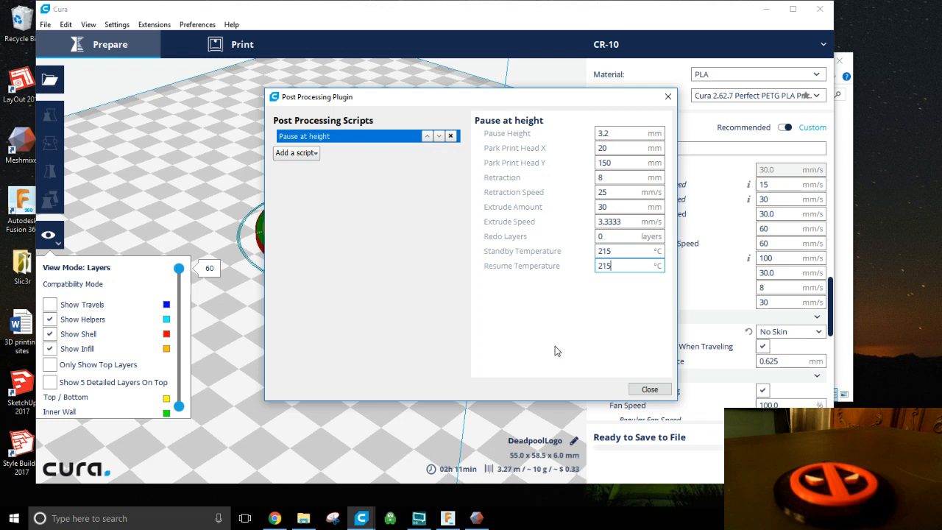
pyautogui.moveTo(551, 348)
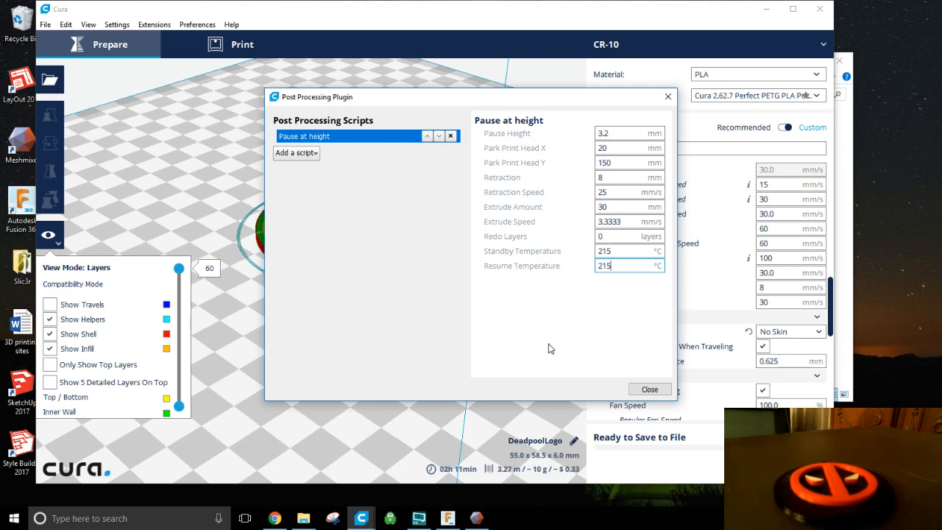
pyautogui.moveTo(538, 359)
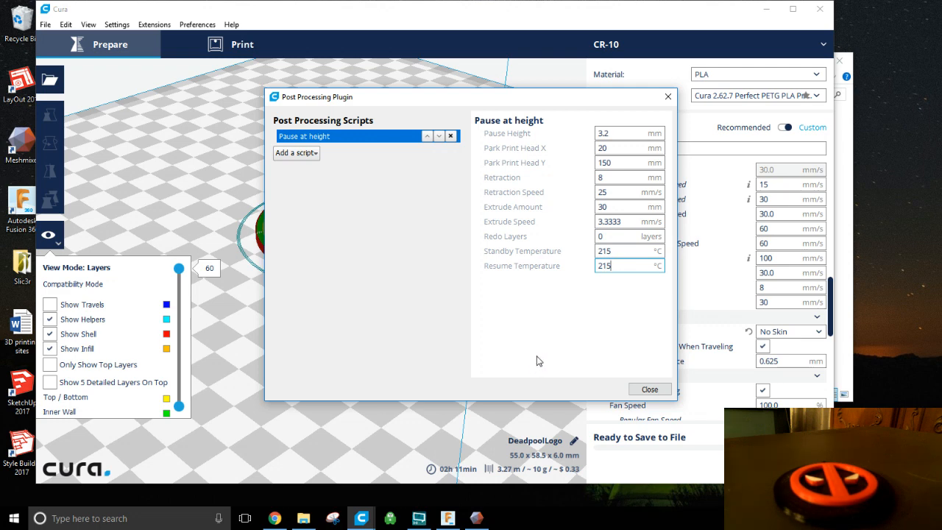
pyautogui.moveTo(559, 359)
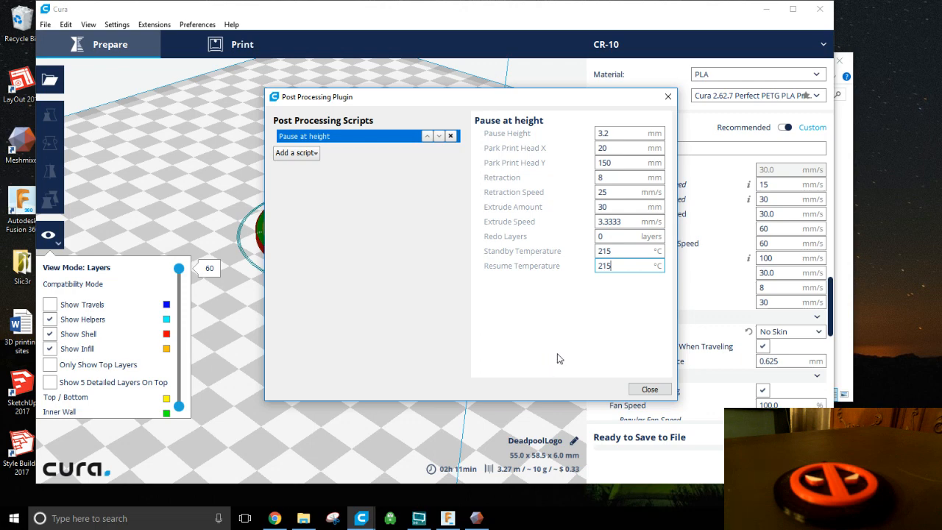
pyautogui.moveTo(584, 362)
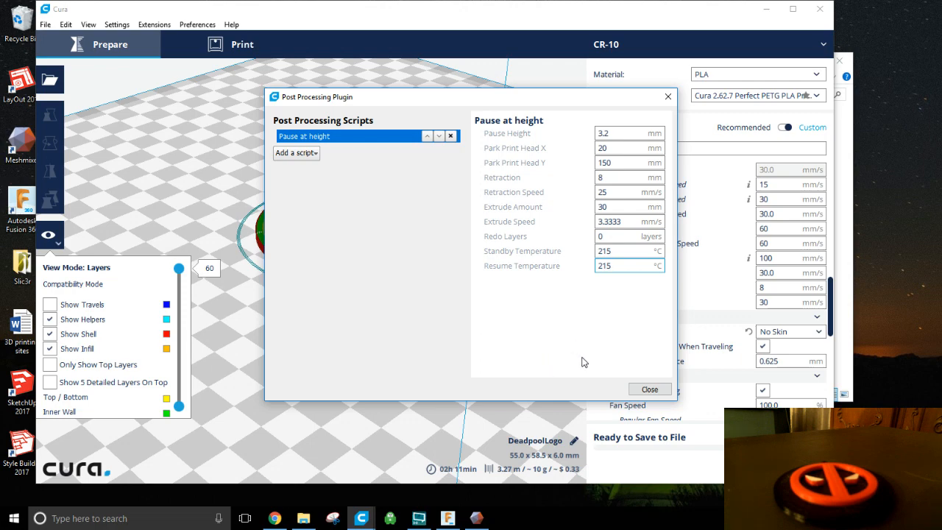
pyautogui.click(649, 388)
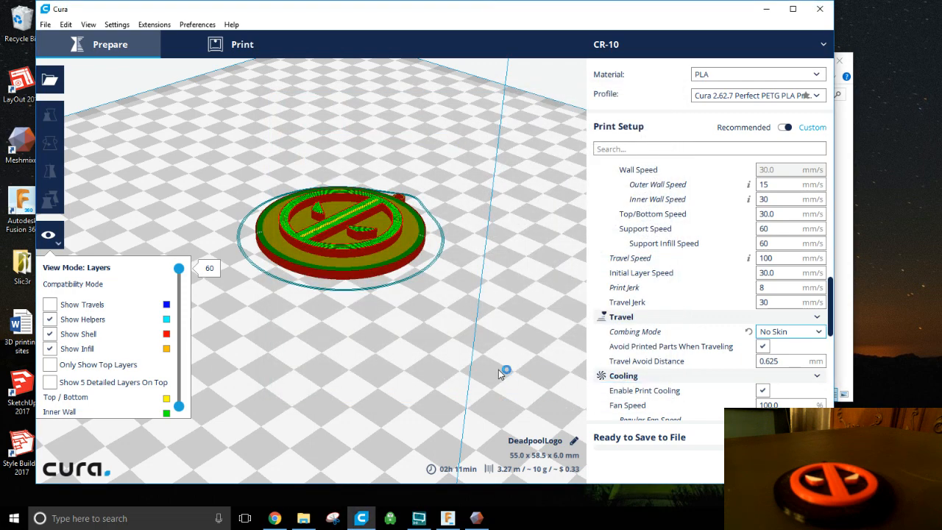
pyautogui.moveTo(515, 388)
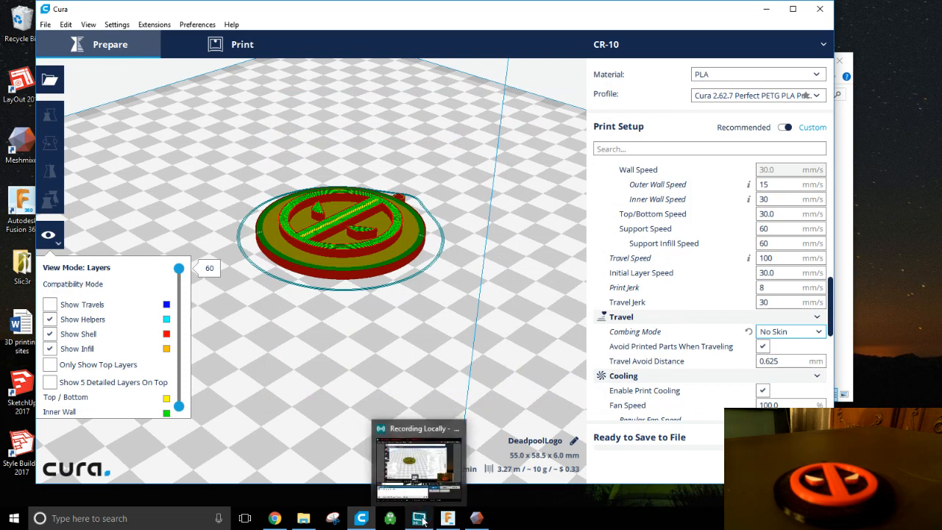
# Restore the OBS Studio recording window over Cura.
pyautogui.click(421, 518)
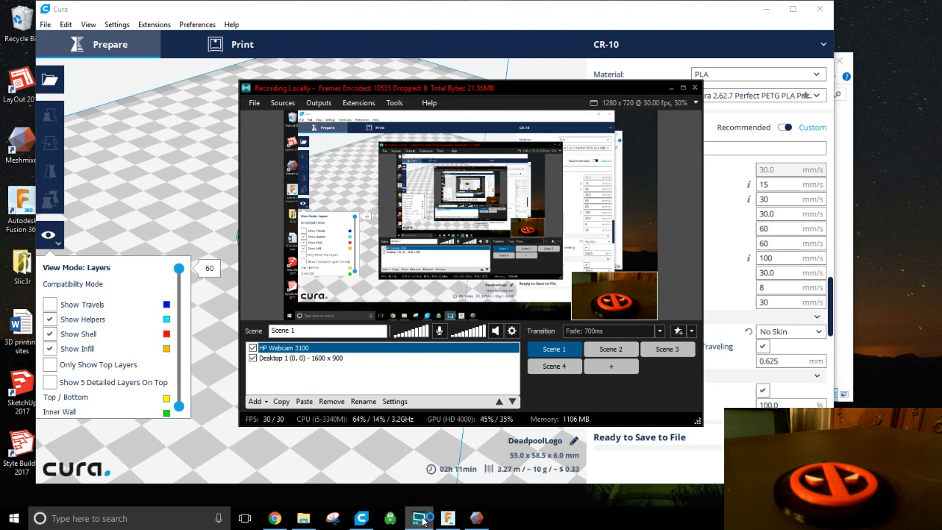